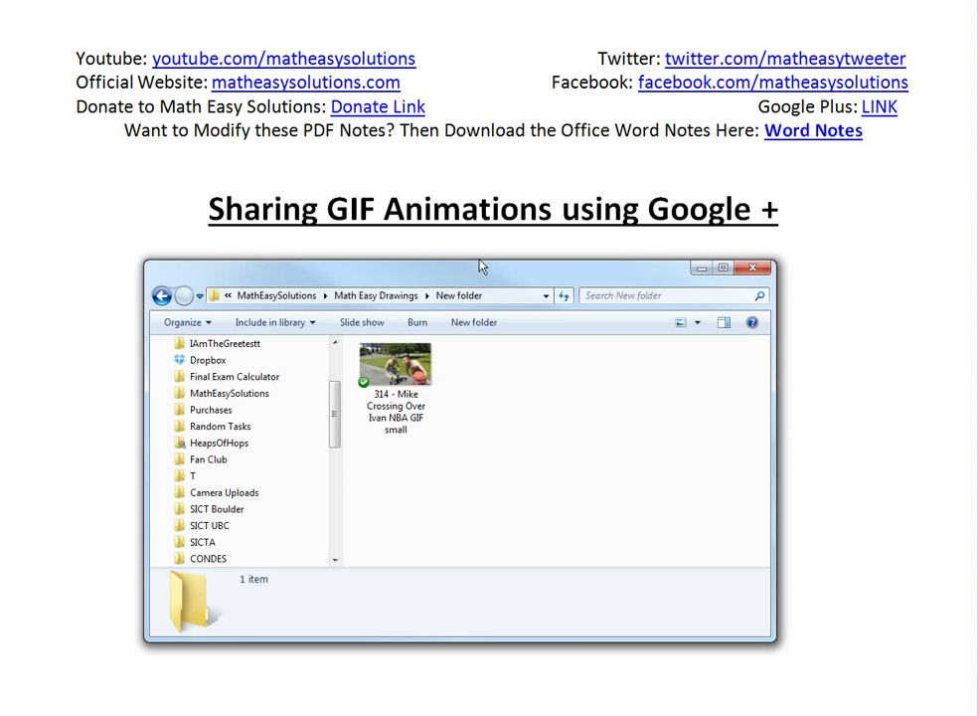
mouse_move(475, 255)
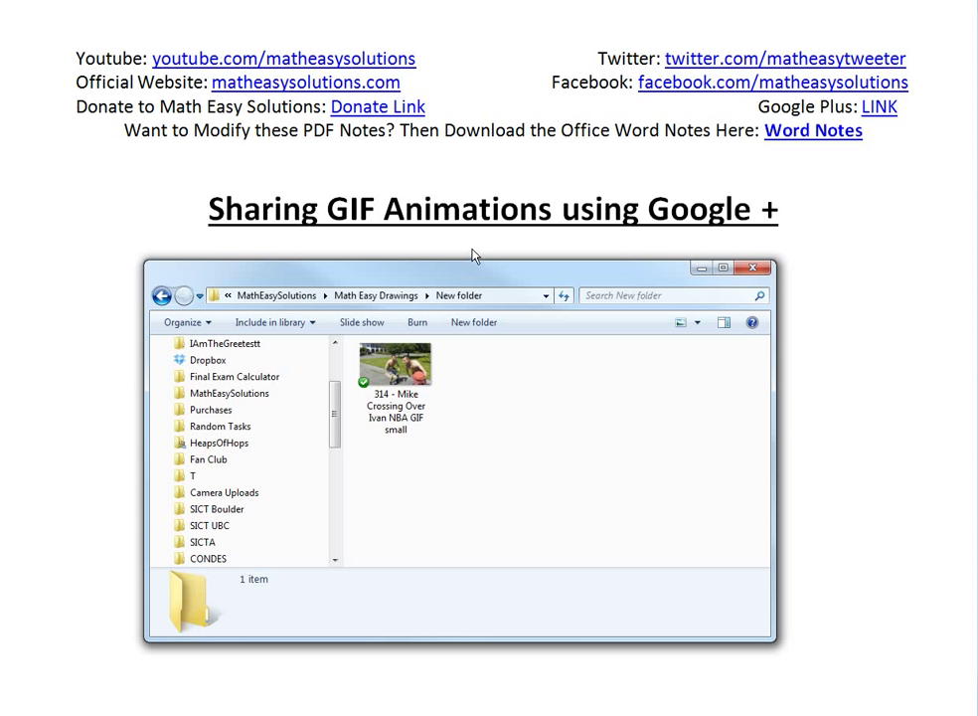
mouse_move(322, 236)
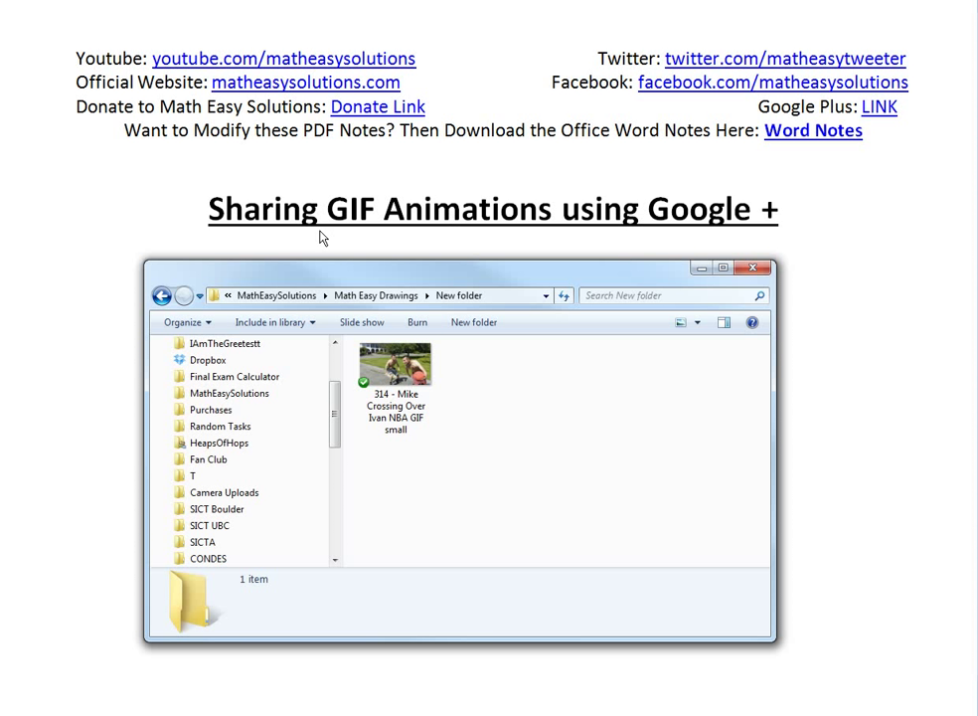
mouse_move(681, 180)
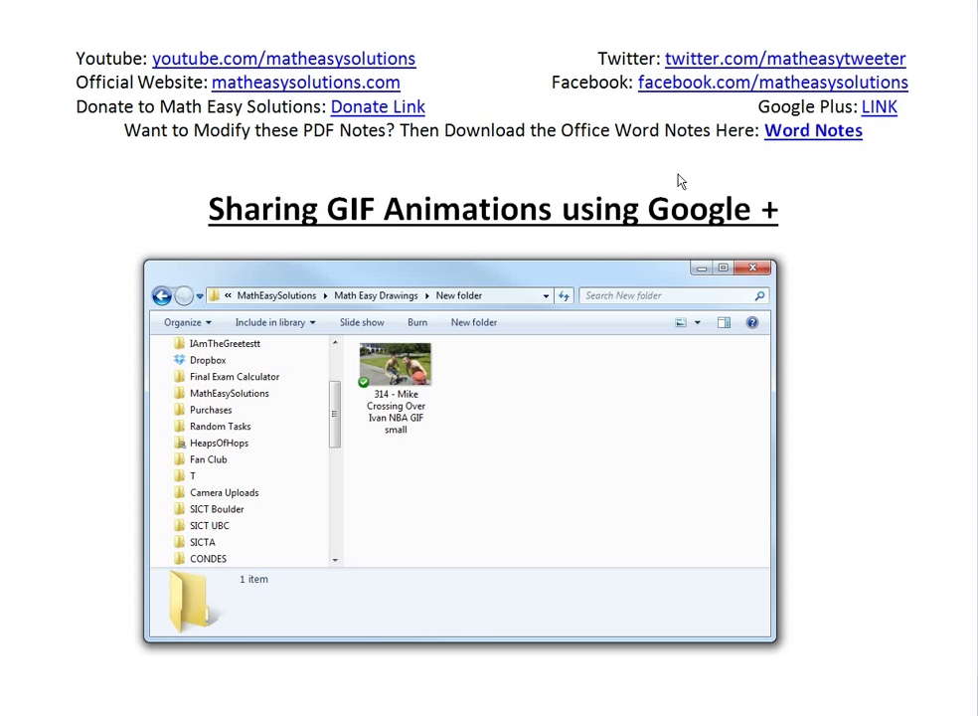
mouse_move(546, 222)
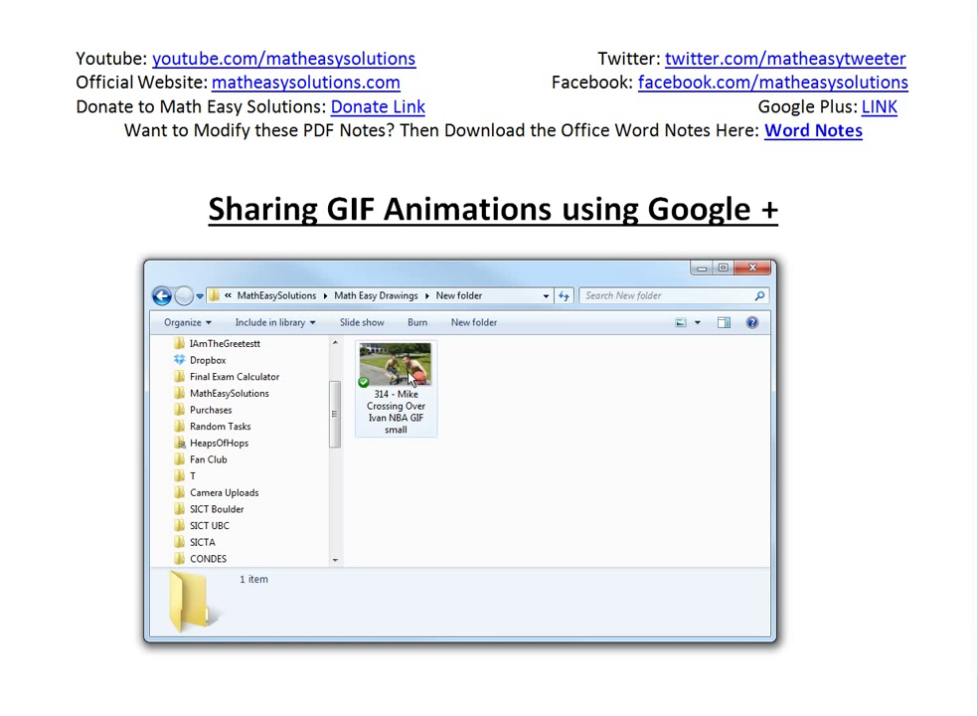
Select the '314 - Mike Crossing Over Ivan NBA GIF small' file to show its size and dimensions.
left_click(395, 366)
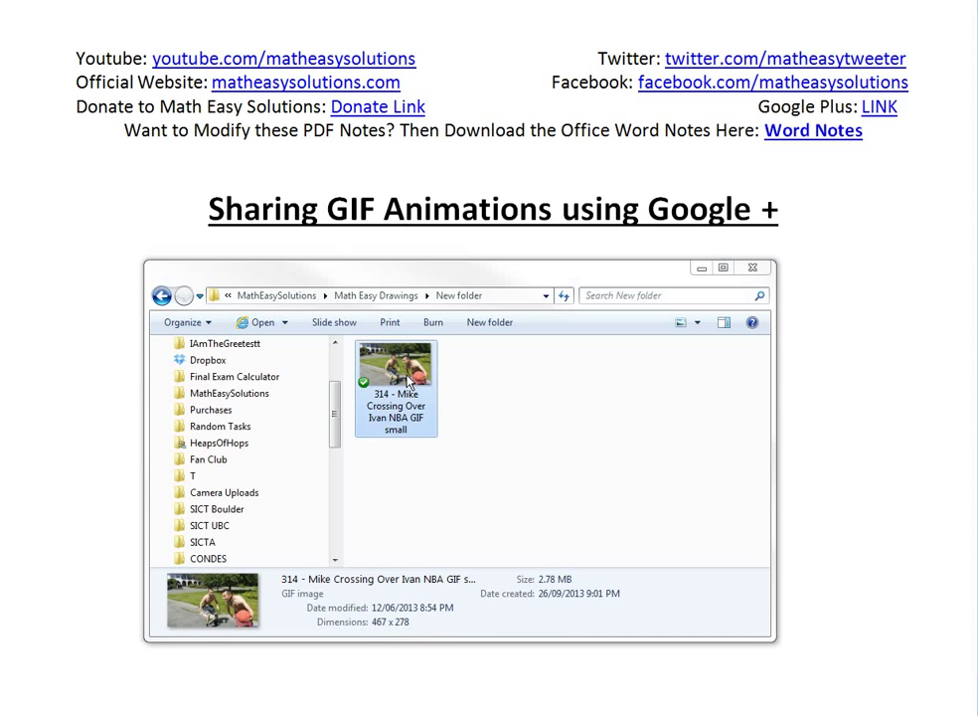
Play the NBA crossover GIF in Internet Explorer from the local Dropbox folder.
double_click(396, 364)
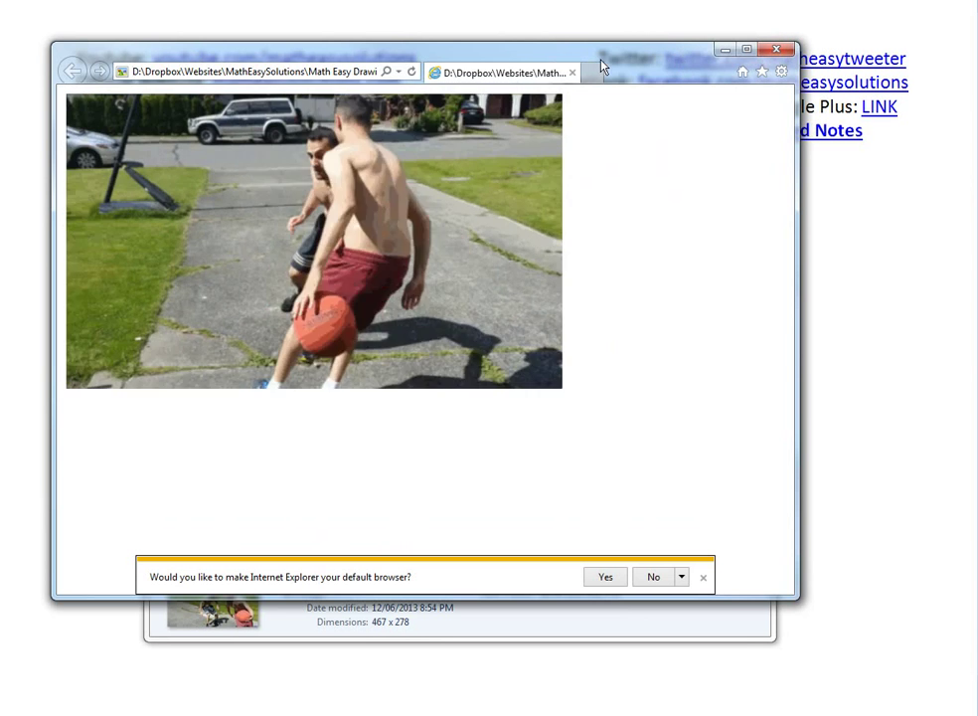
Close Internet Explorer and bring up the GIF's Dropbox sharing options.
left_click(779, 47)
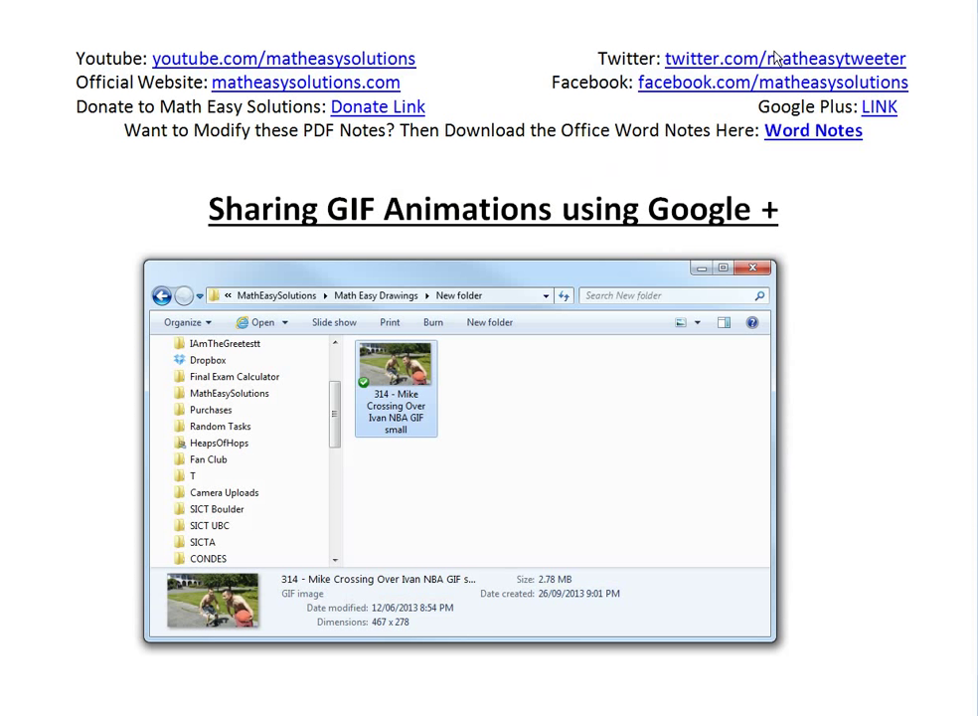
mouse_move(389, 381)
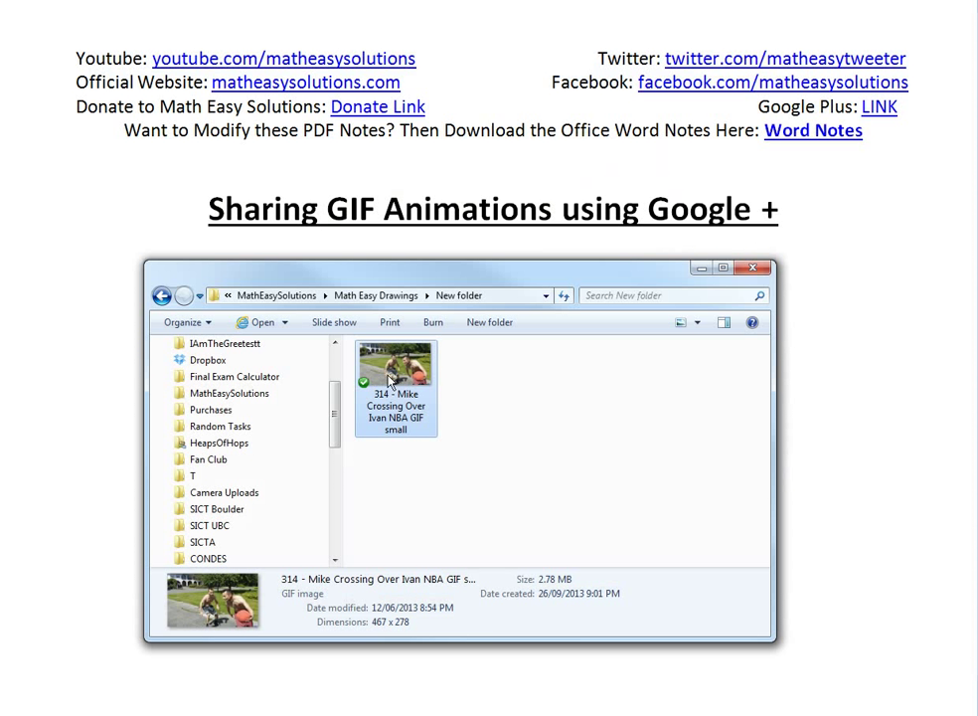
mouse_move(435, 404)
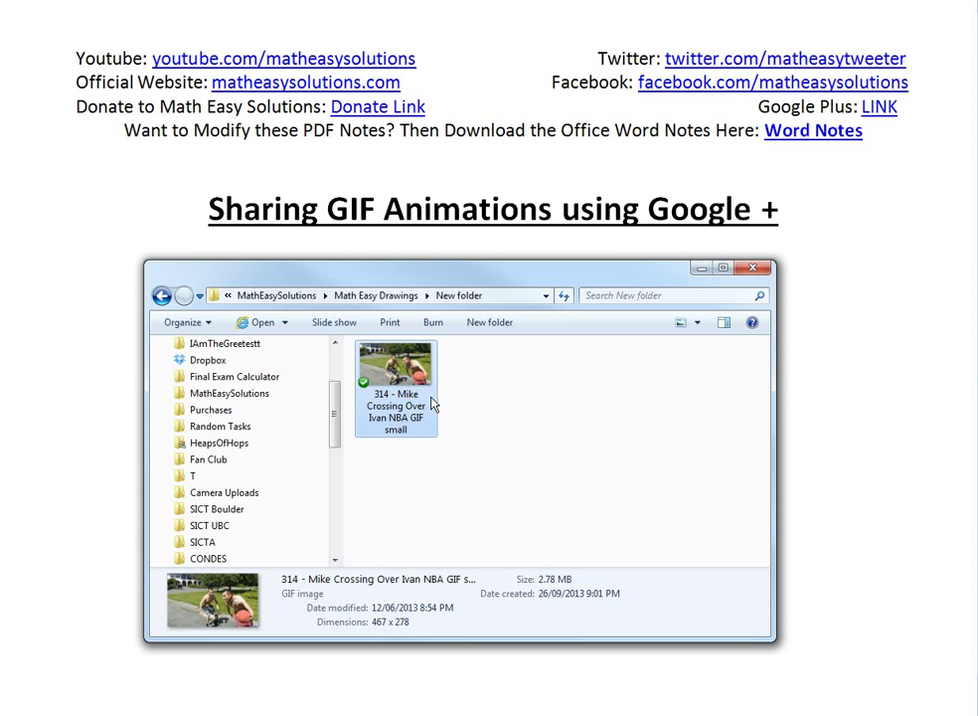
right_click(396, 367)
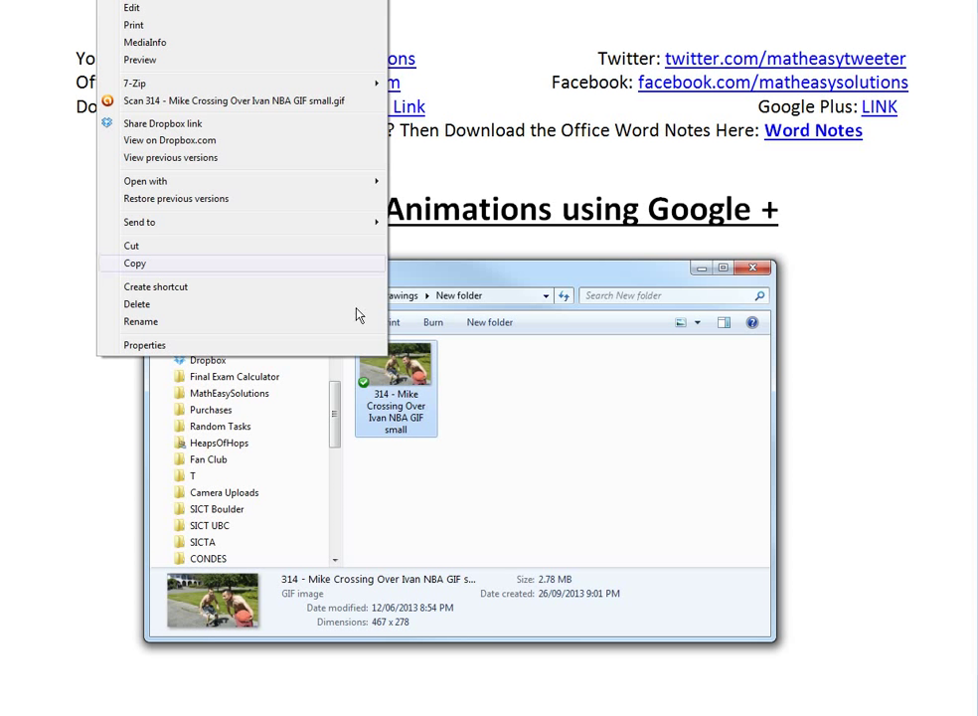
mouse_move(163, 123)
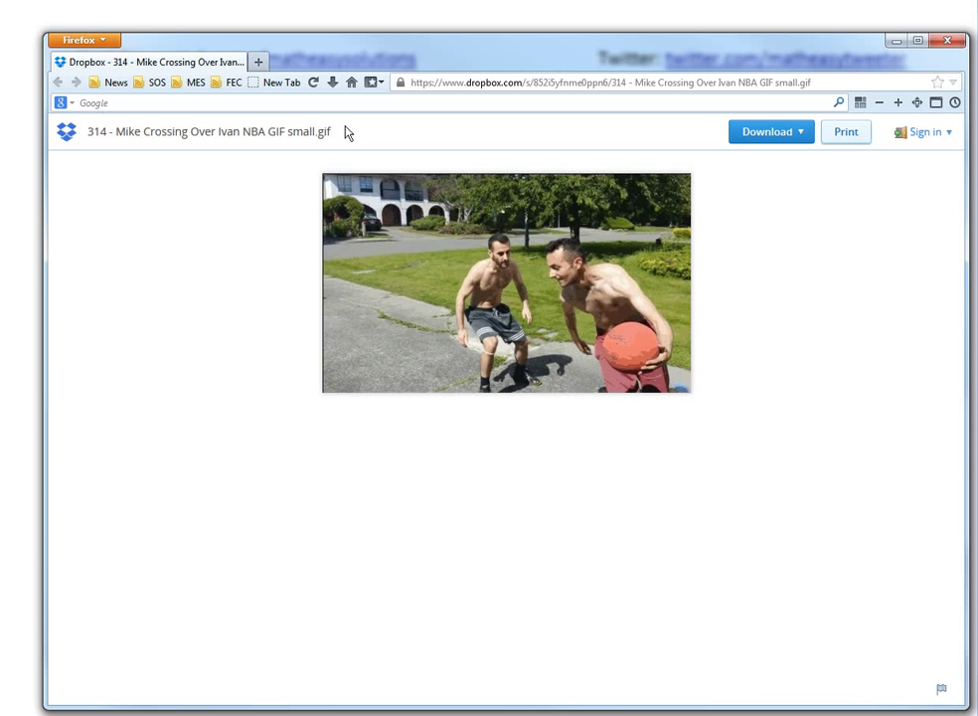
mouse_move(594, 269)
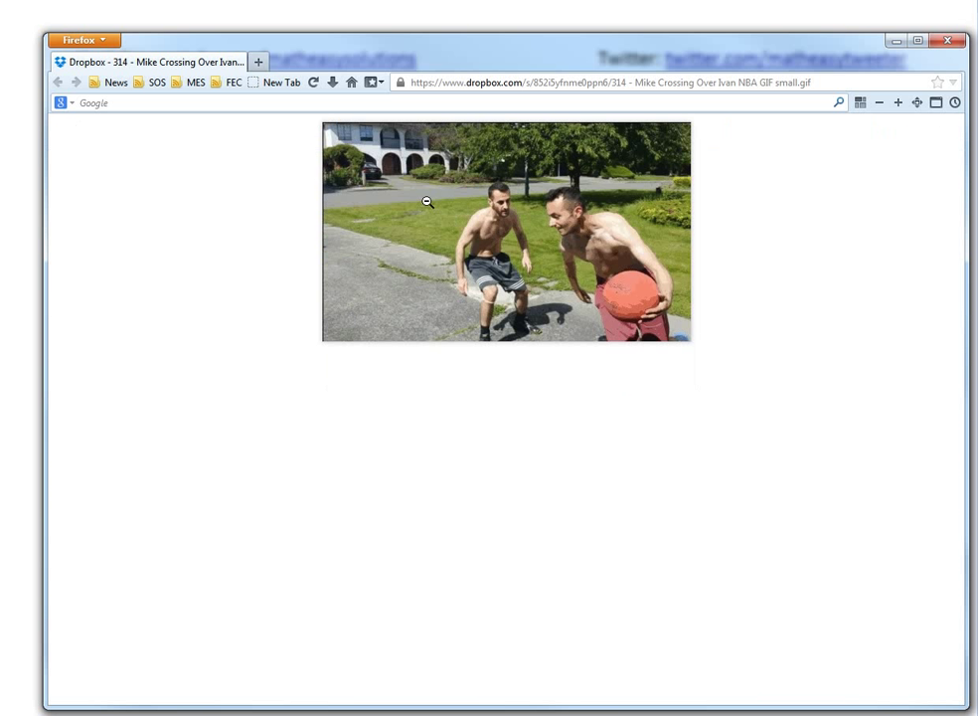
mouse_move(364, 329)
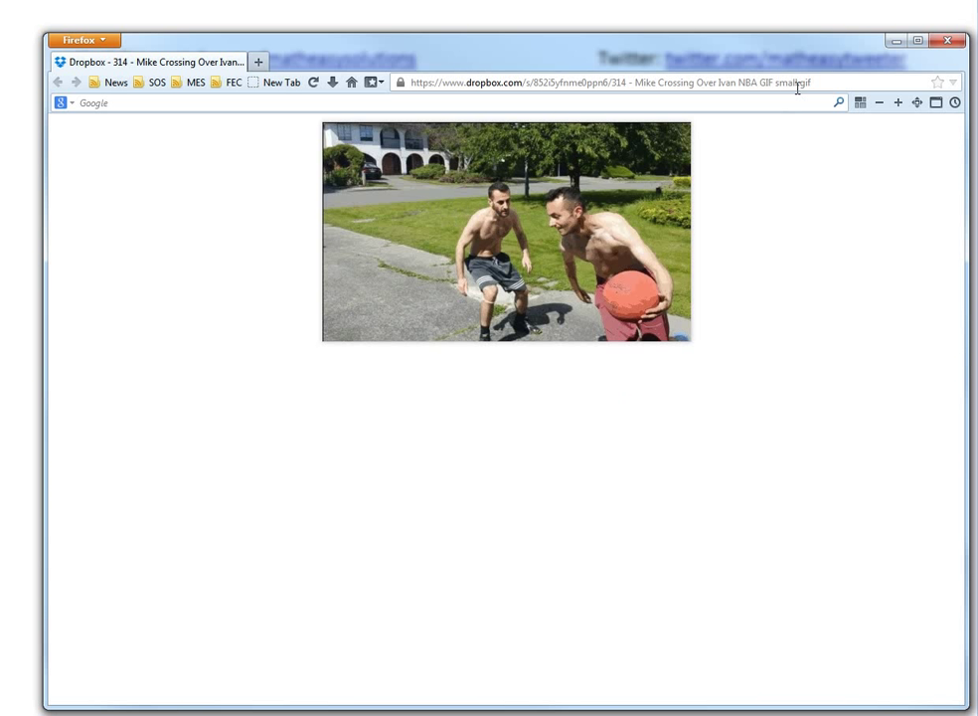
Start an empty public post on the Math Easy Solutions Google+ page.
left_click(617, 83)
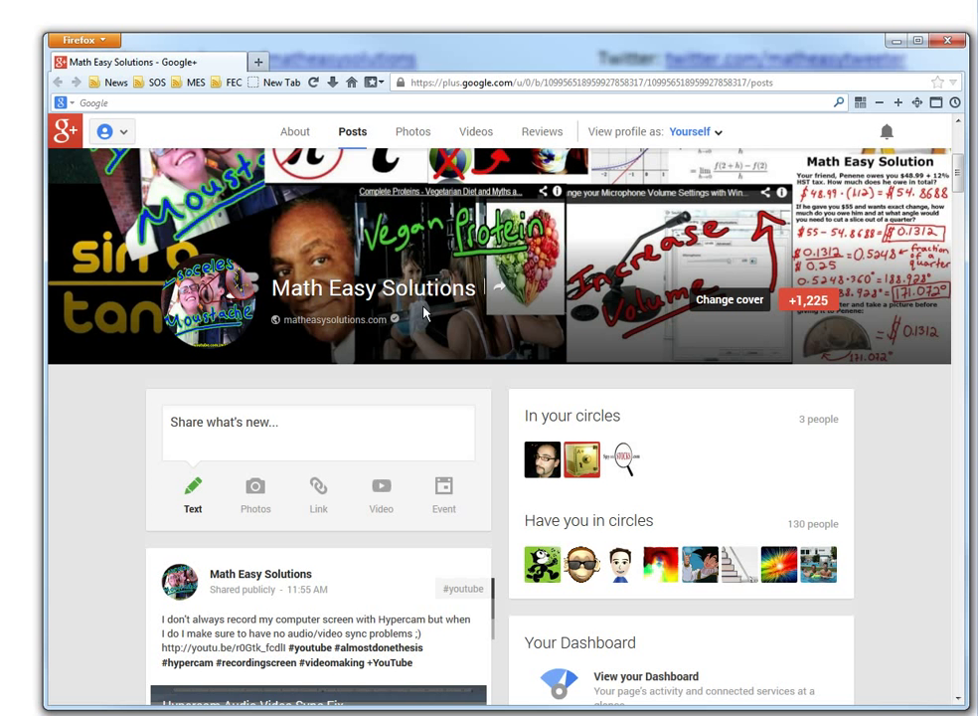
mouse_move(425, 289)
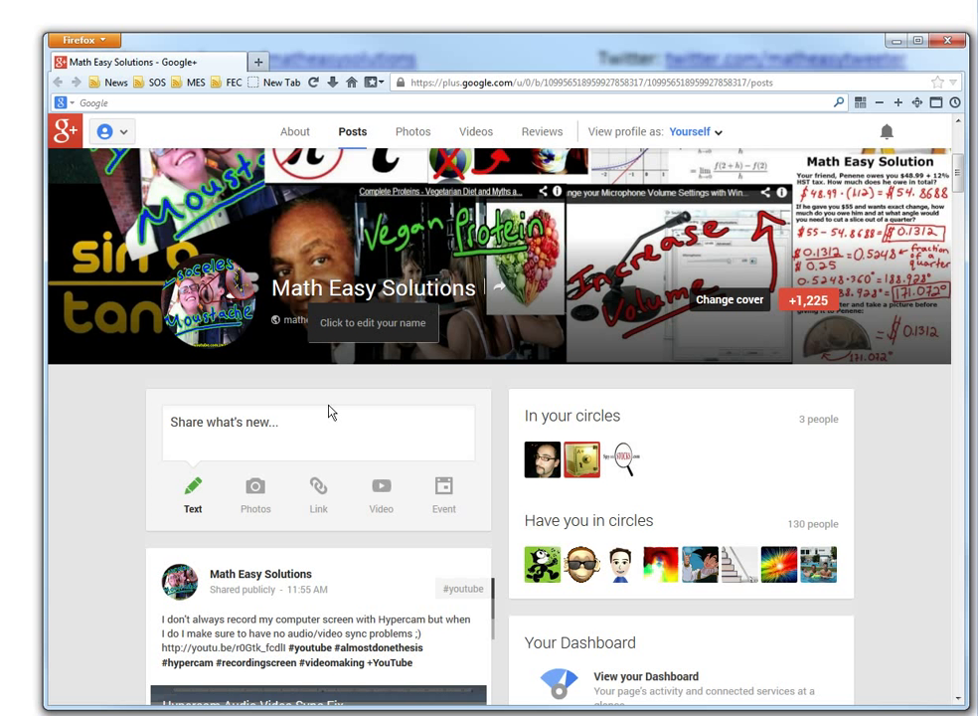
left_click(223, 422)
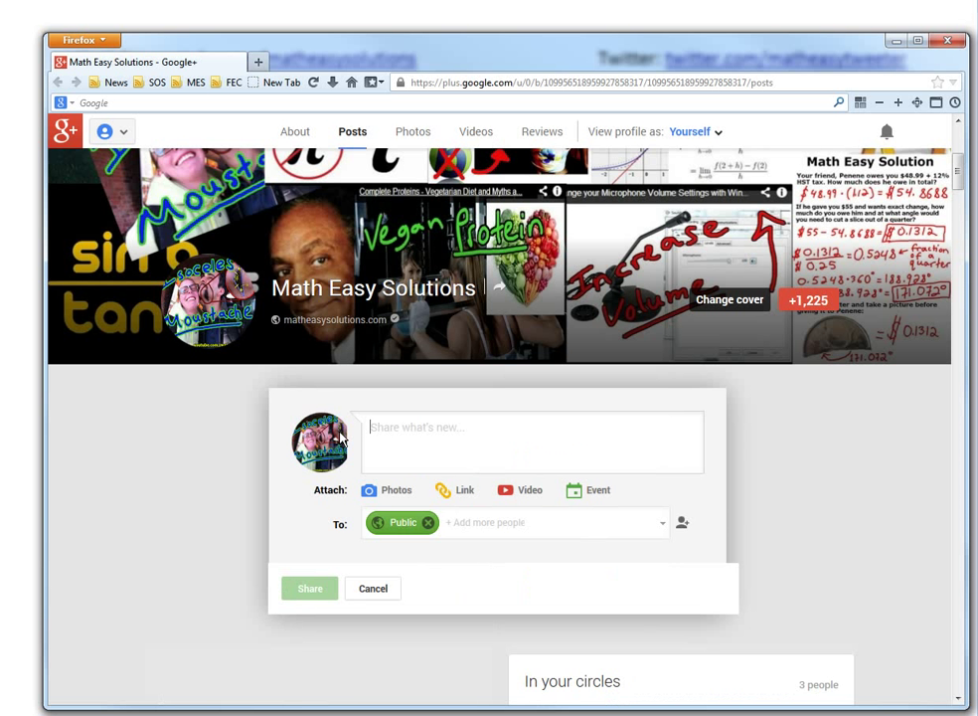
left_click(532, 428)
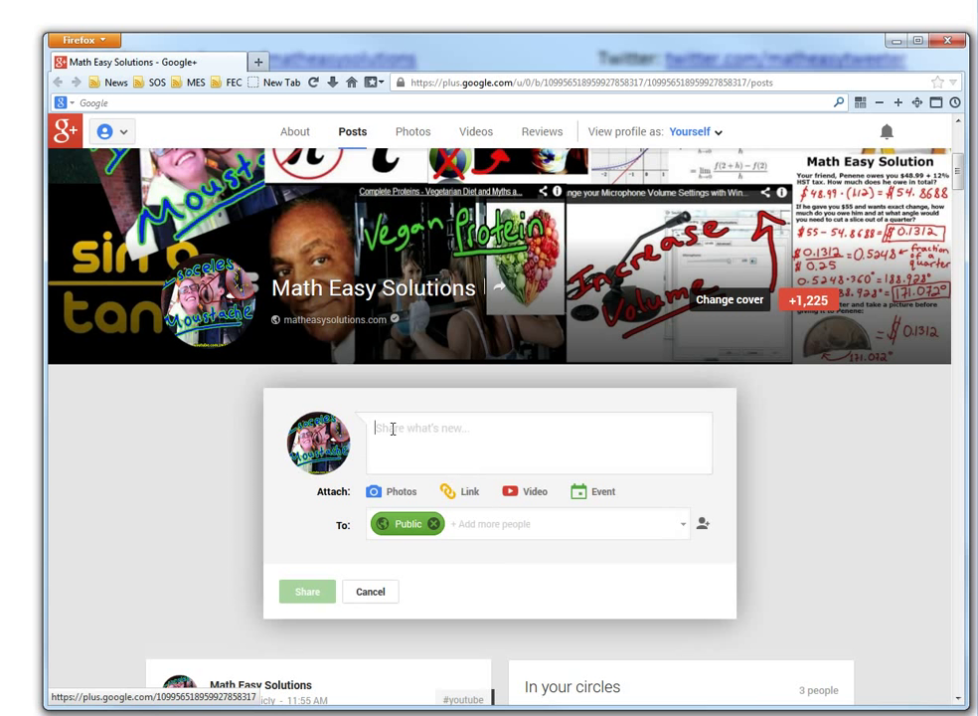
mouse_move(517, 224)
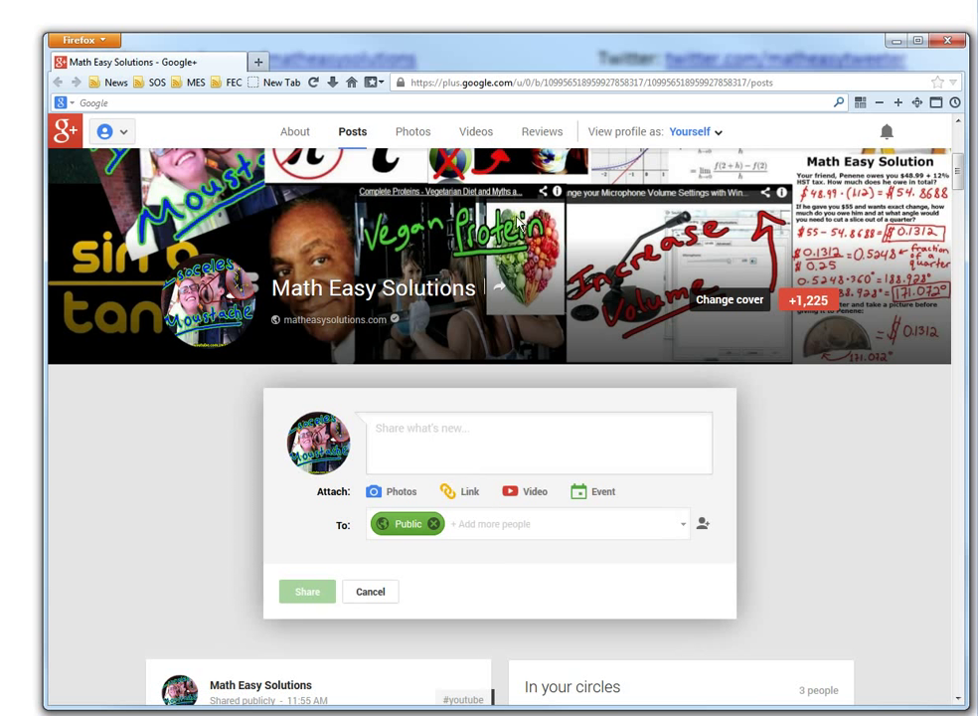
mouse_move(557, 316)
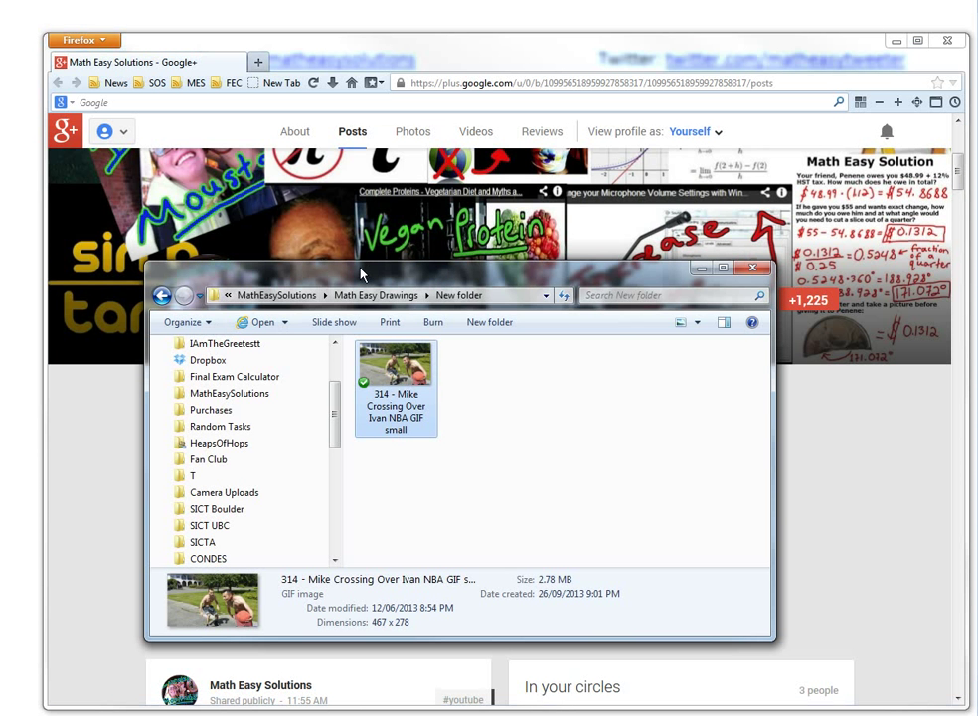
Drag in the crossover GIF and caption it 'Sicckk Crossovers #nba #and1 #basketball'.
left_click_drag(396, 388, 403, 457)
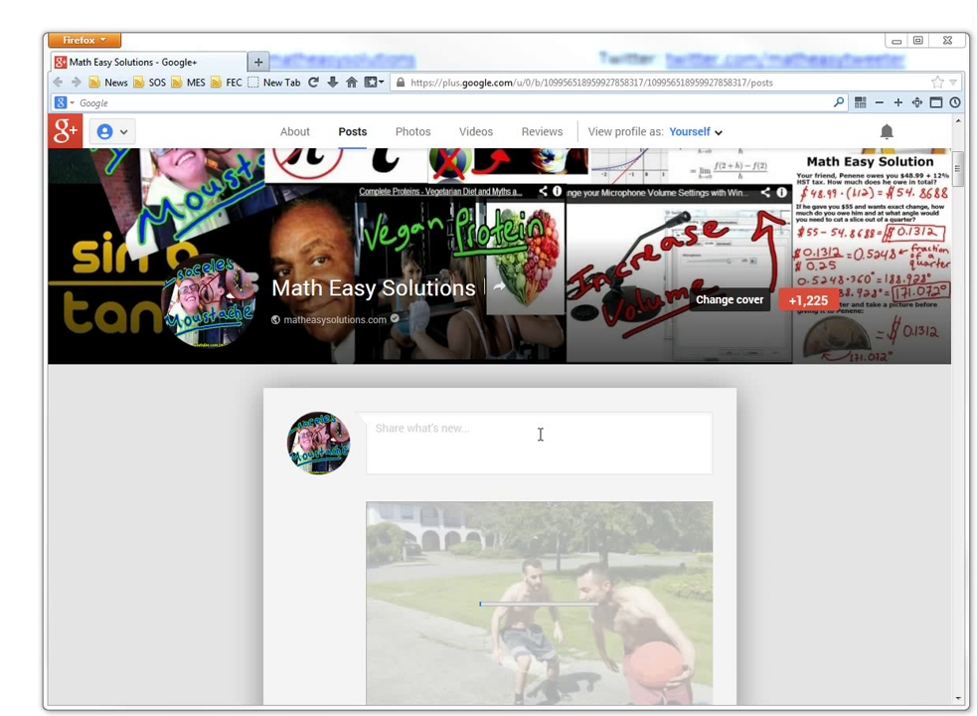
scroll("down", 3)
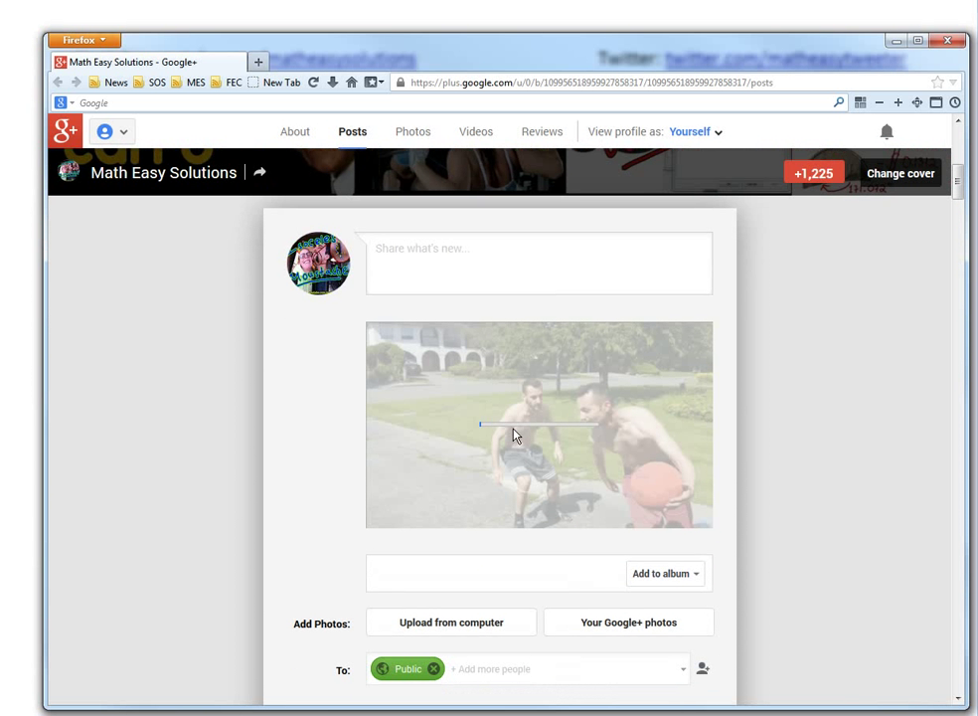
type("Sicckk G")
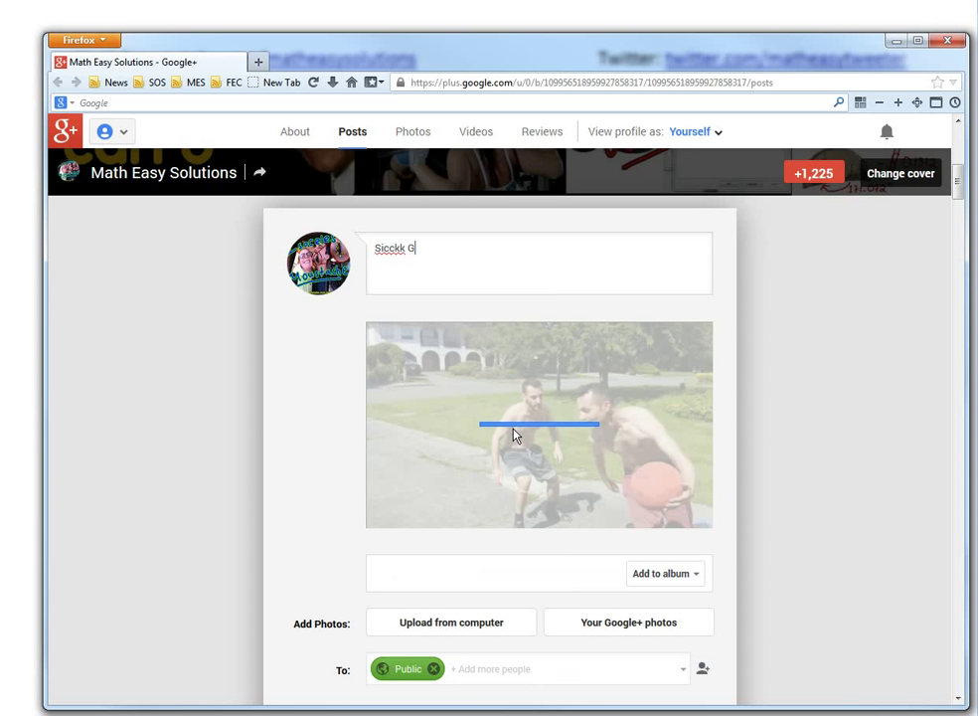
type("rossover")
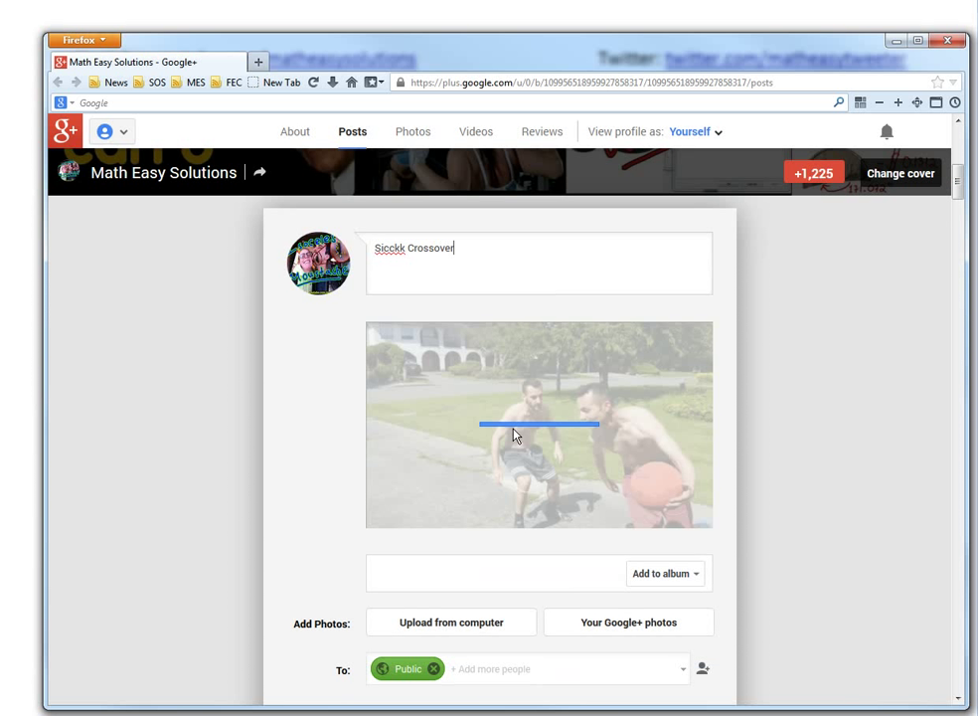
type("s #nba #n")
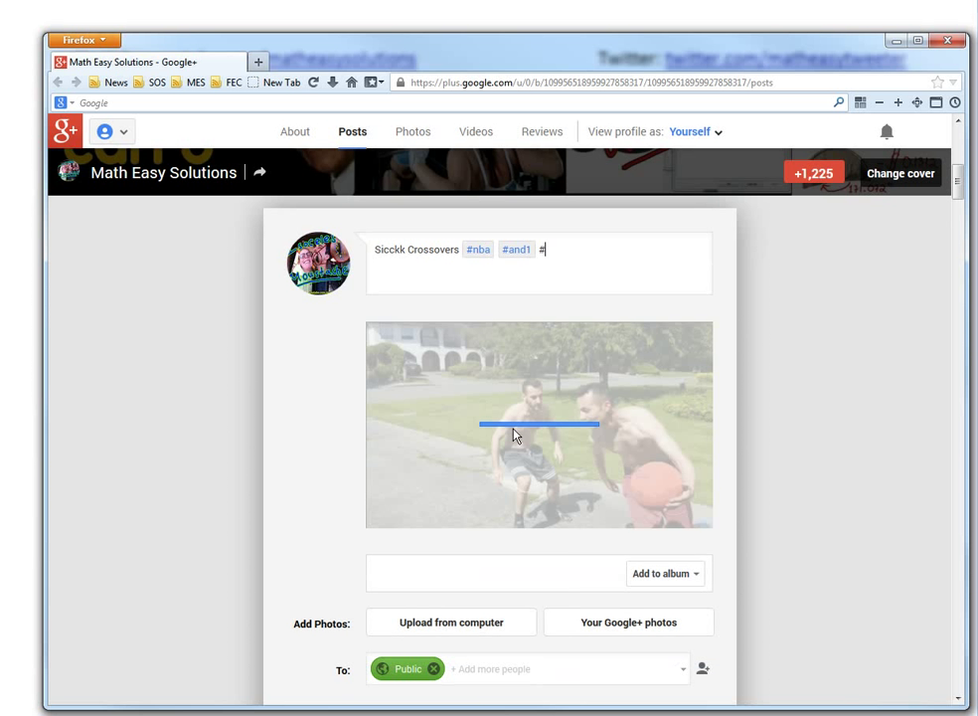
type("basketbal")
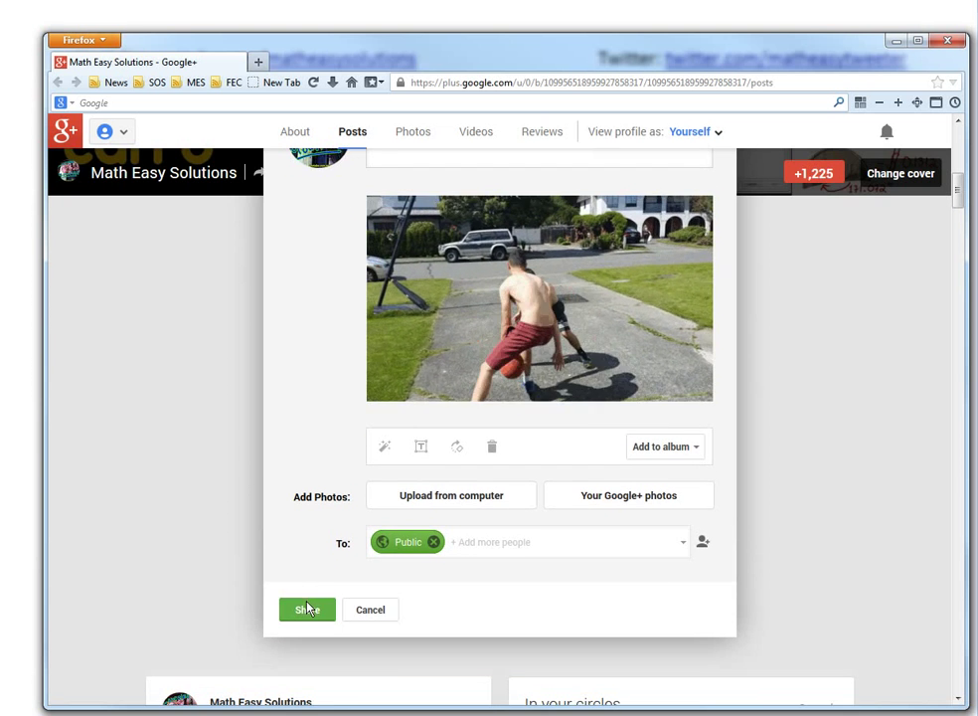
Share the post publicly, then view the posted GIF alone and select its URL.
left_click(306, 610)
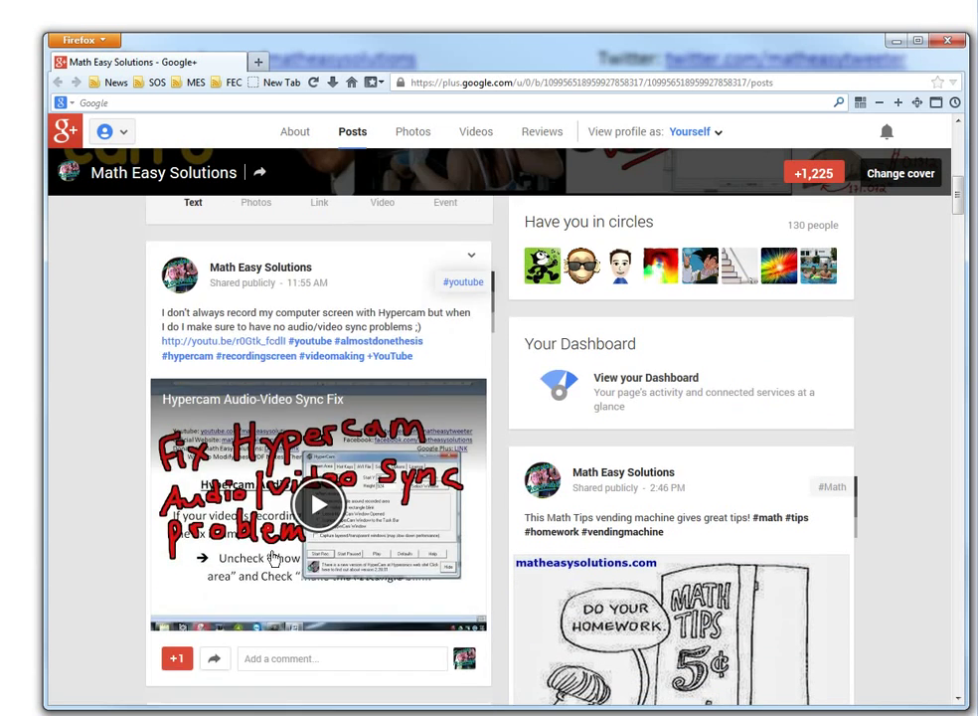
scroll("up", 3)
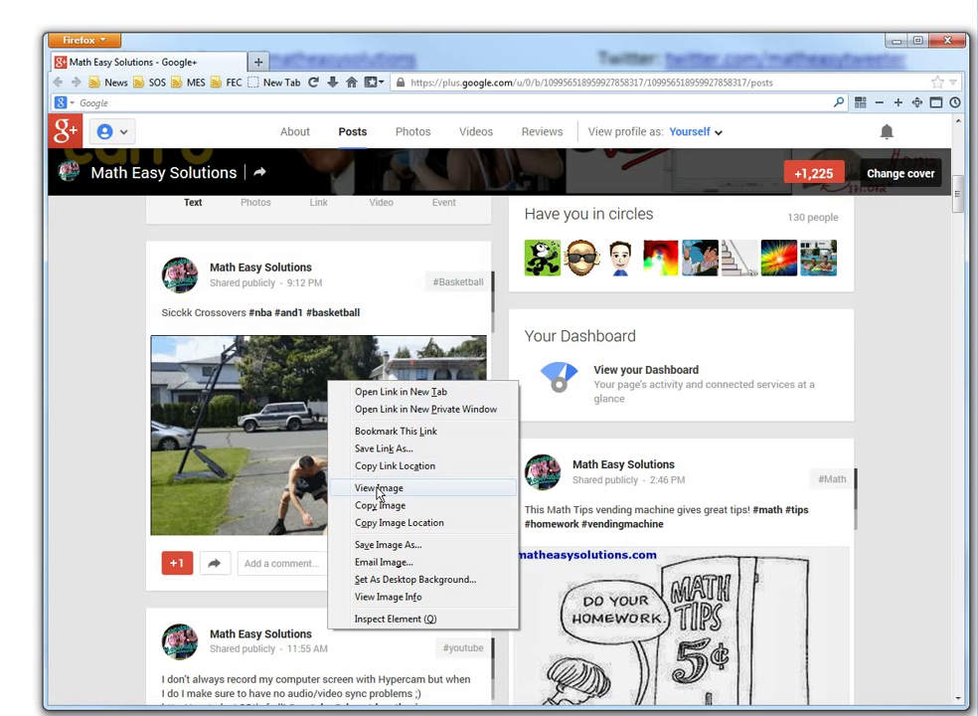
left_click(379, 487)
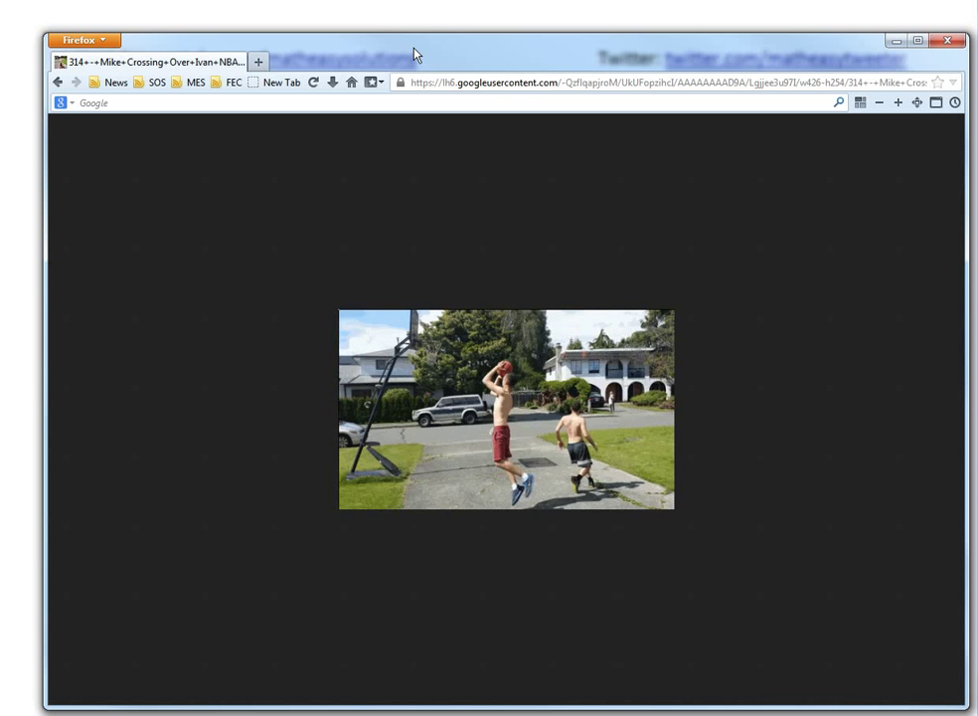
left_click(666, 83)
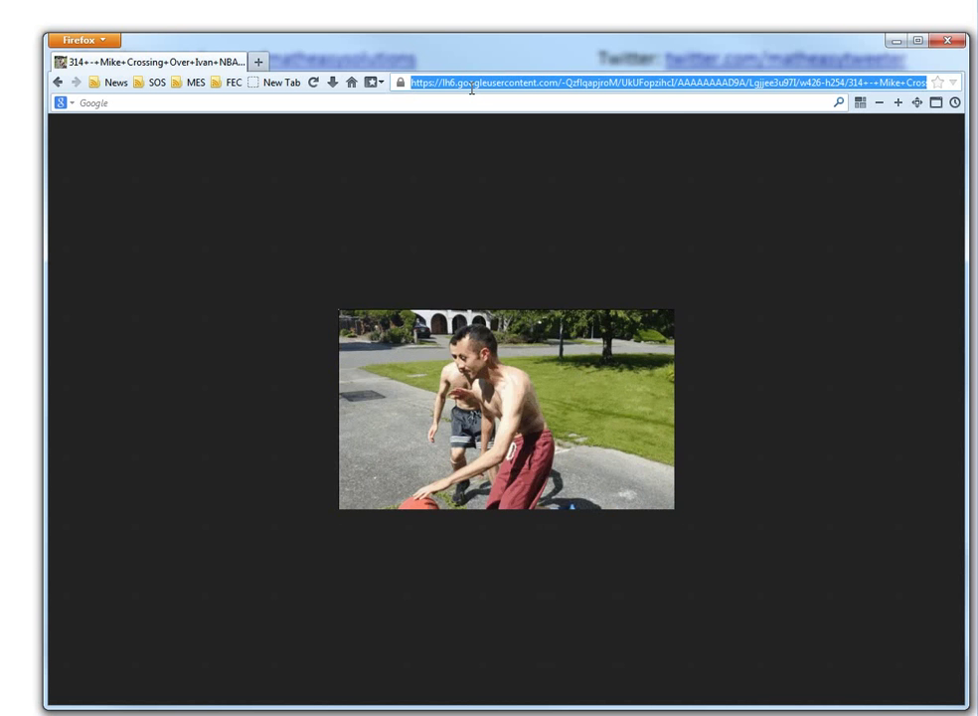